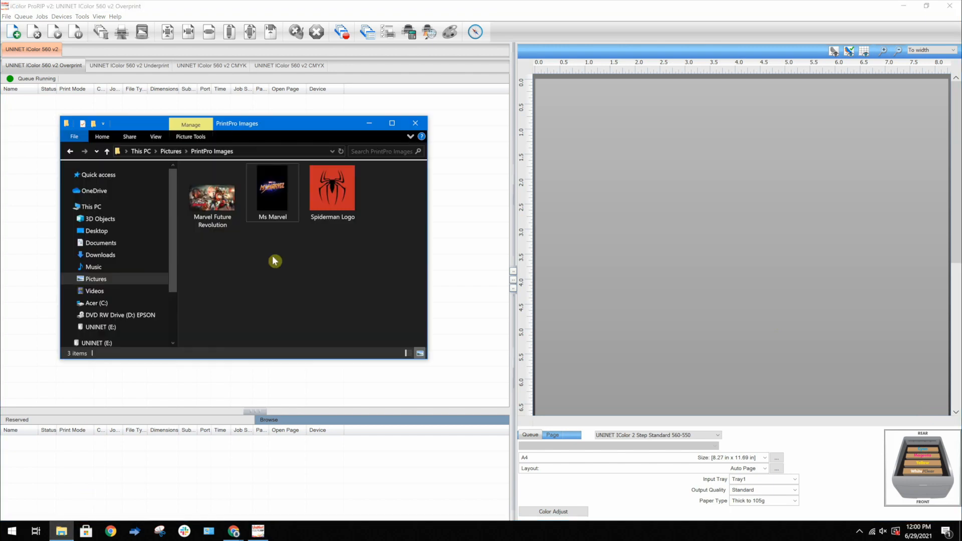
Add Ms Marvel.jpg to the iColor 560 v2 Overprint queue as a new job
left_click(272, 190)
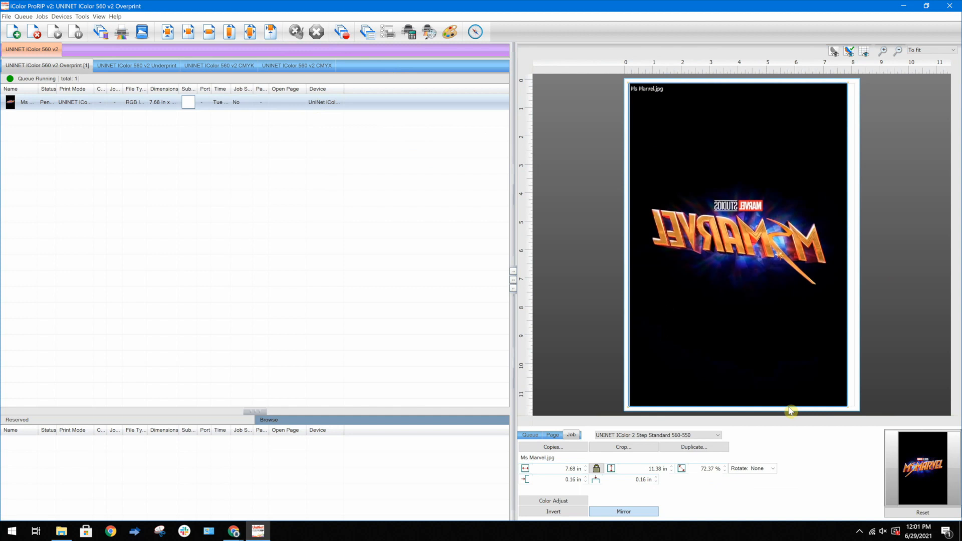
Turn mirroring off for the Ms Marvel job and bring up the Jobs menu
left_click(624, 512)
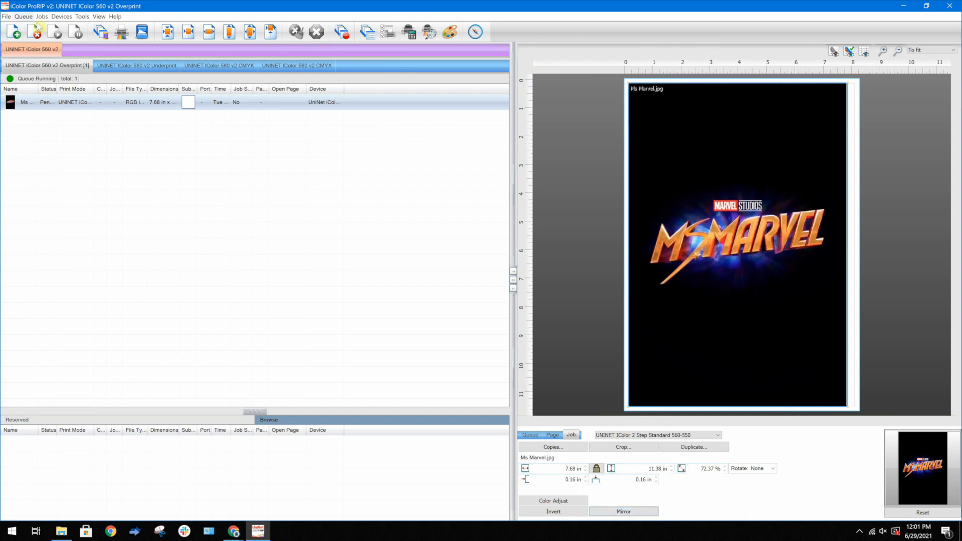
left_click(41, 16)
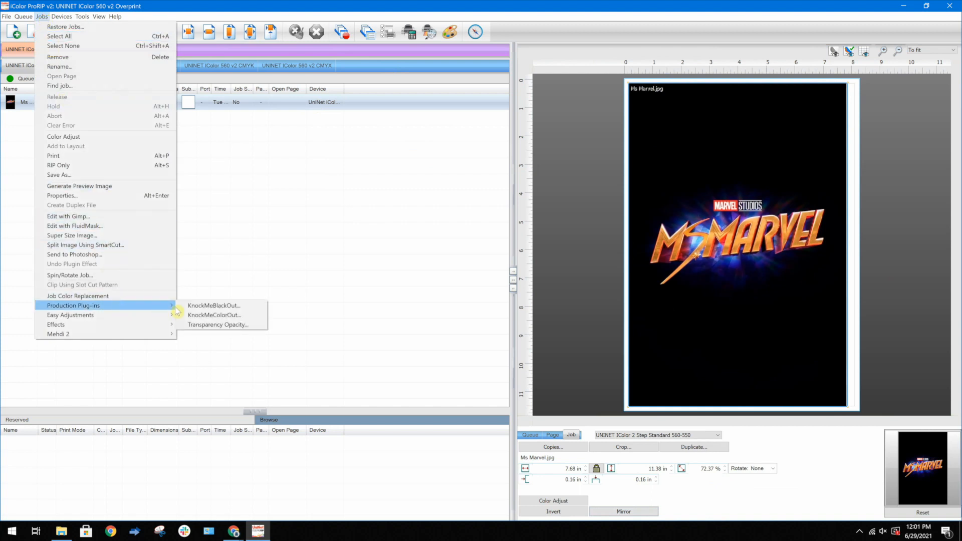
Apply the KnockMeBlackOut plug-in to the job with previews at 100% zoom
left_click(214, 306)
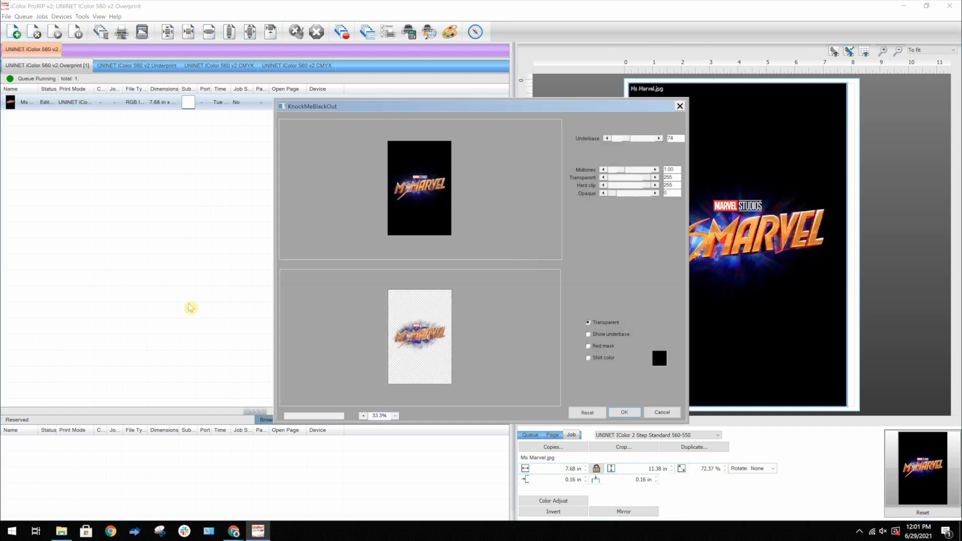
left_click(362, 415)
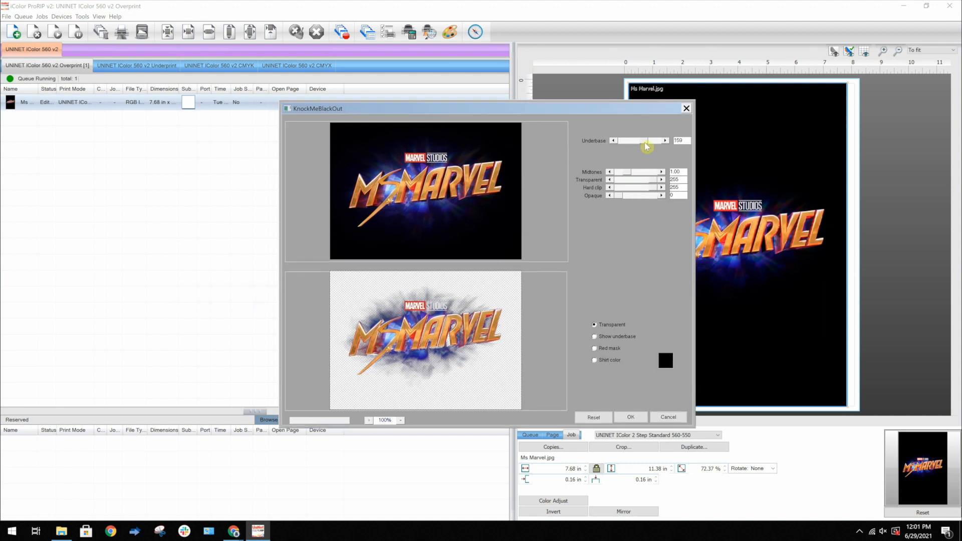
left_click_drag(639, 140, 647, 141)
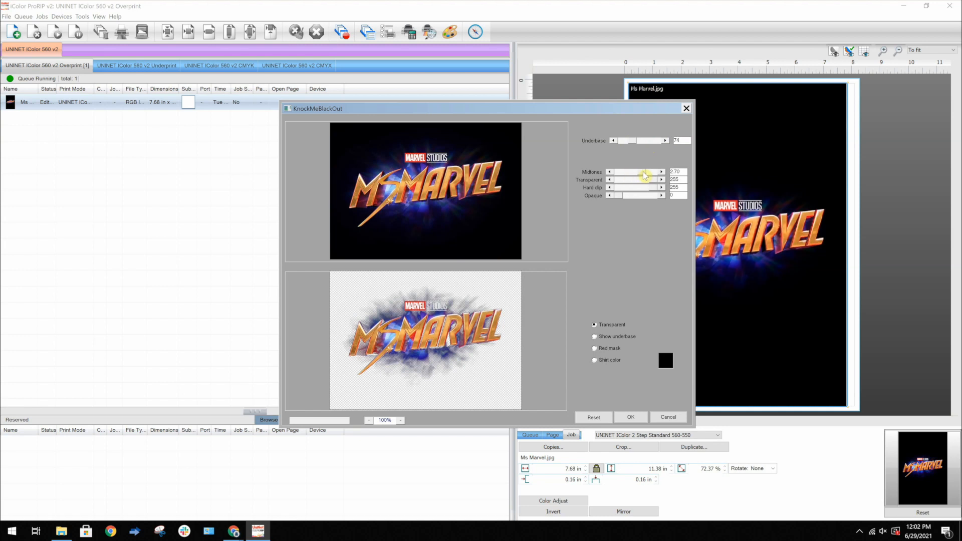
left_click_drag(644, 171, 625, 171)
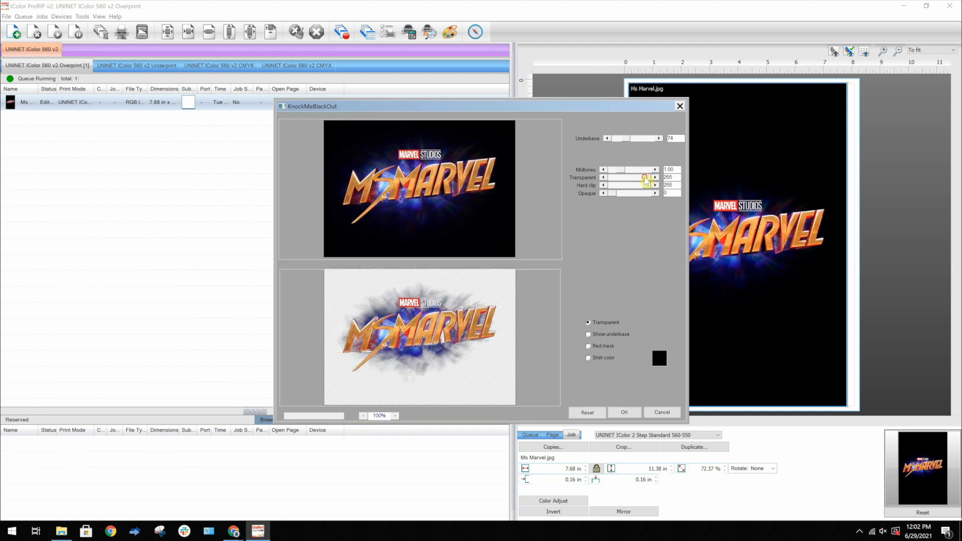
left_click_drag(644, 177, 628, 177)
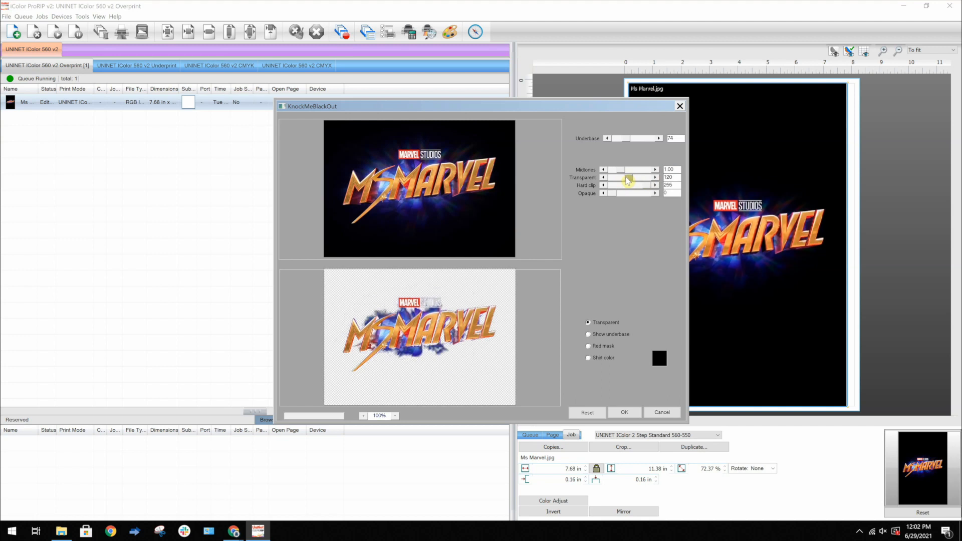
left_click_drag(625, 177, 655, 177)
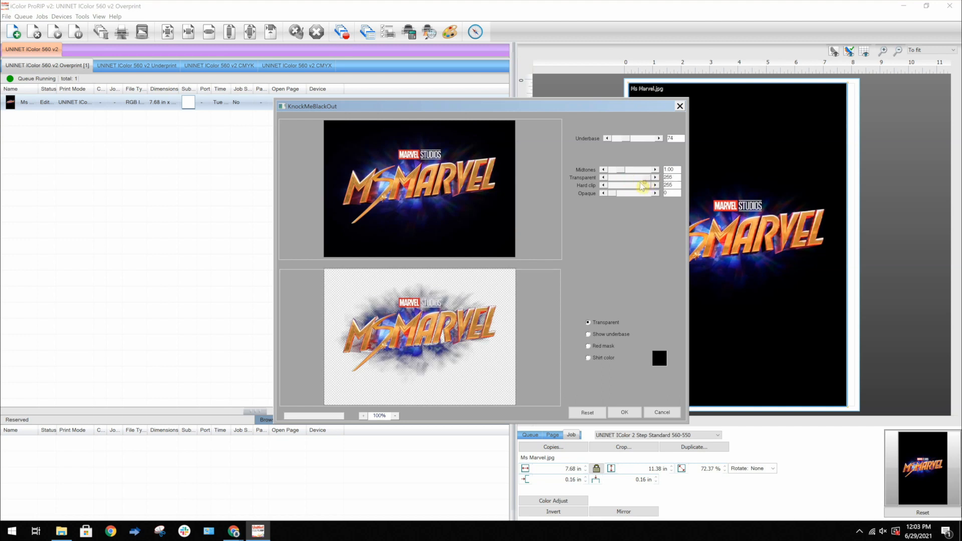
left_click_drag(644, 185, 629, 184)
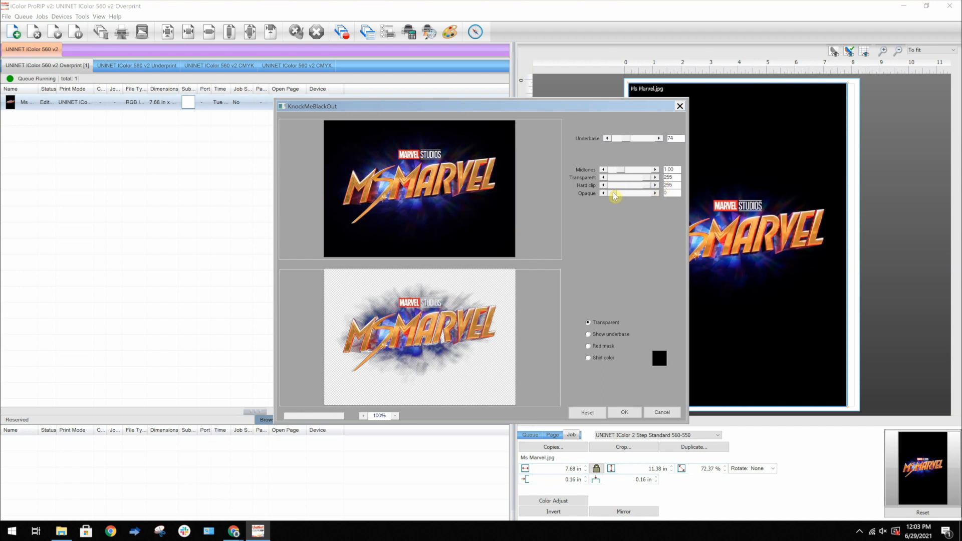
left_click_drag(614, 192, 636, 193)
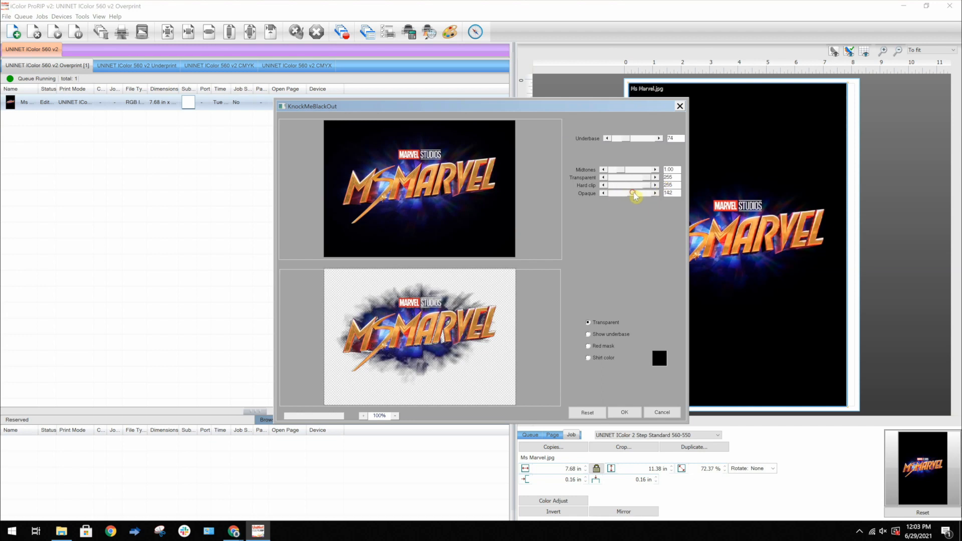
left_click_drag(630, 193, 646, 193)
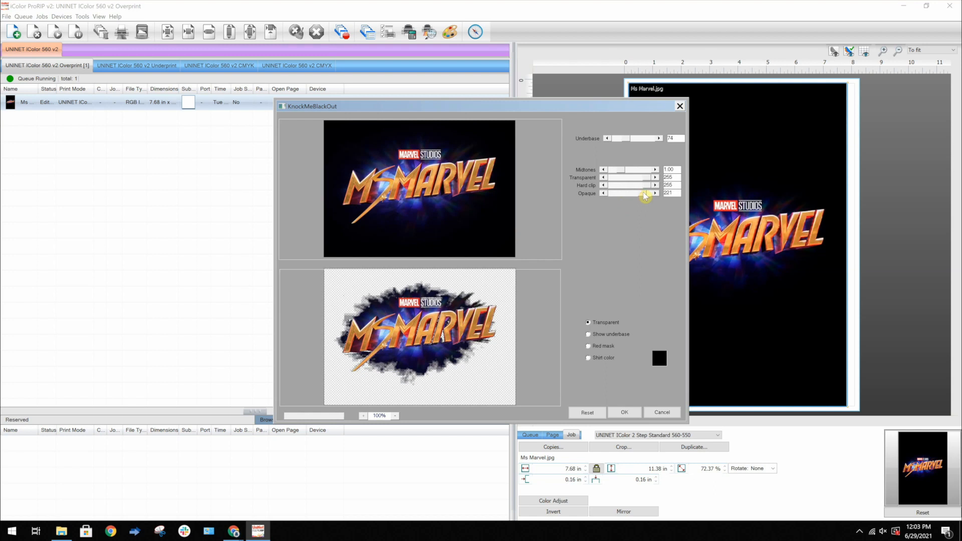
left_click_drag(645, 193, 599, 193)
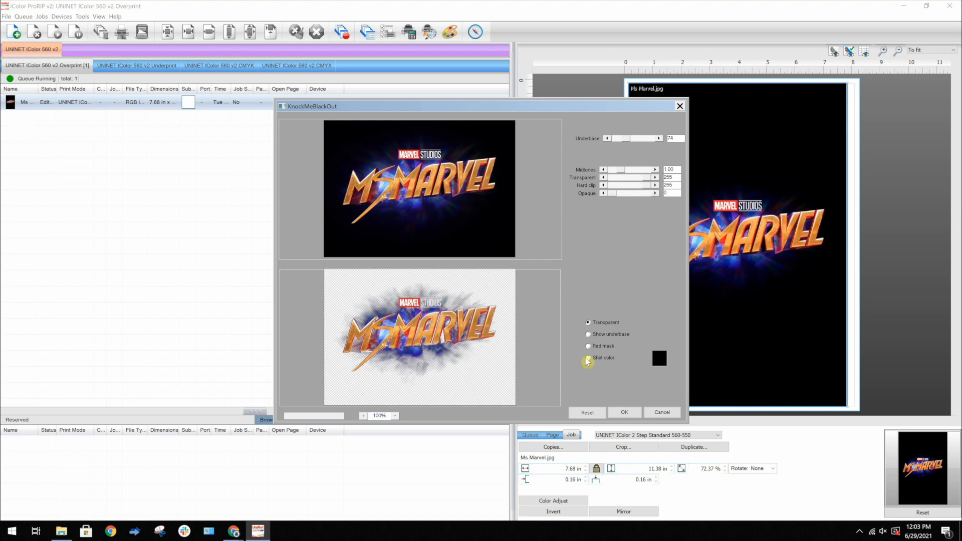
Preview the knocked-out logo against a light grey shirt colour
left_click(588, 358)
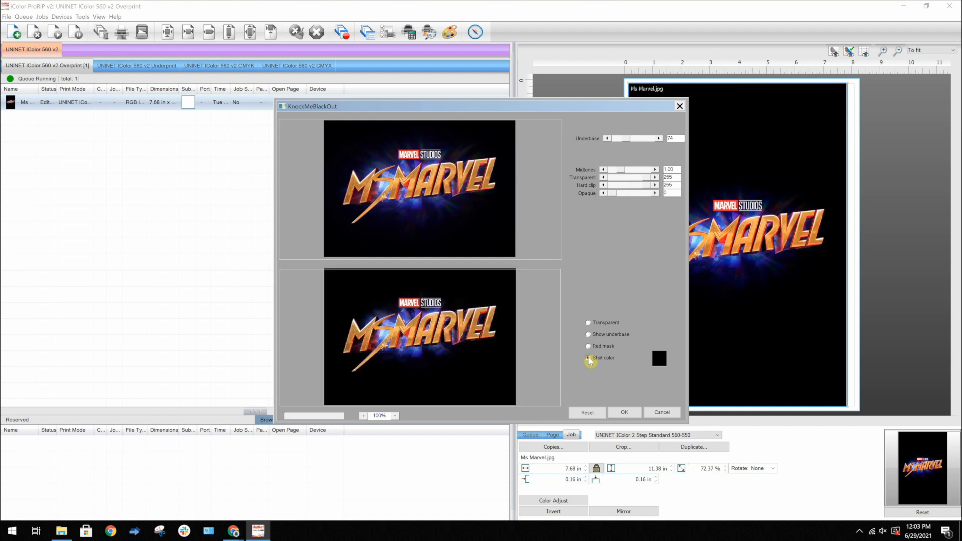
left_click(660, 357)
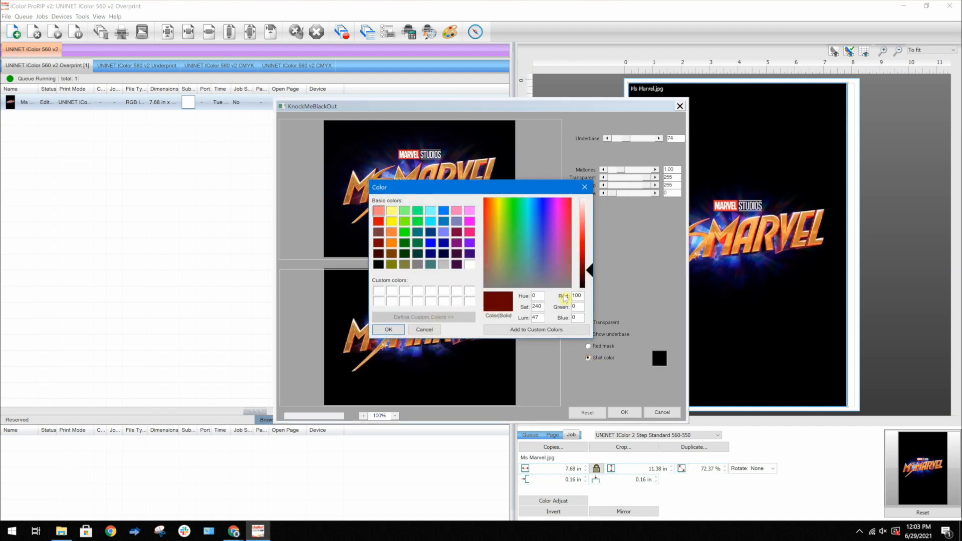
left_click(443, 265)
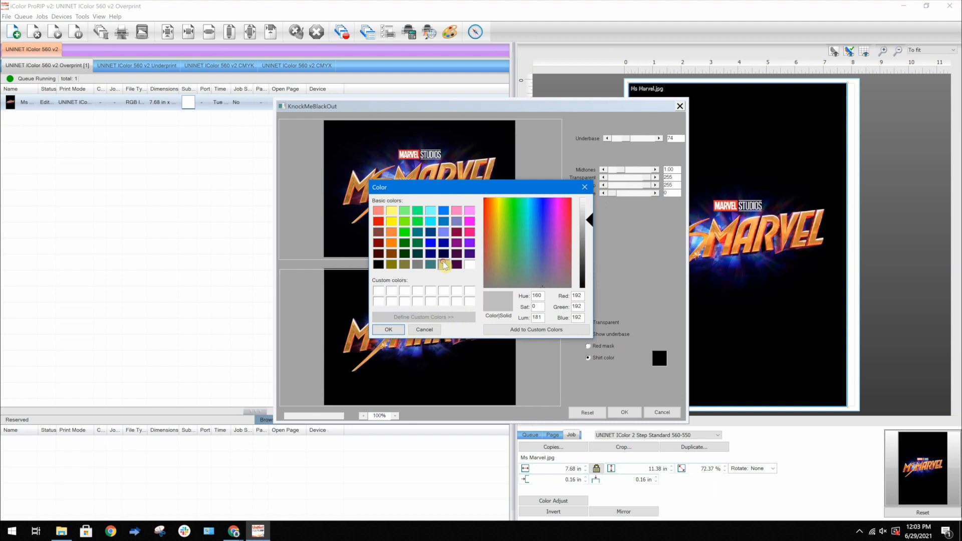
left_click(388, 330)
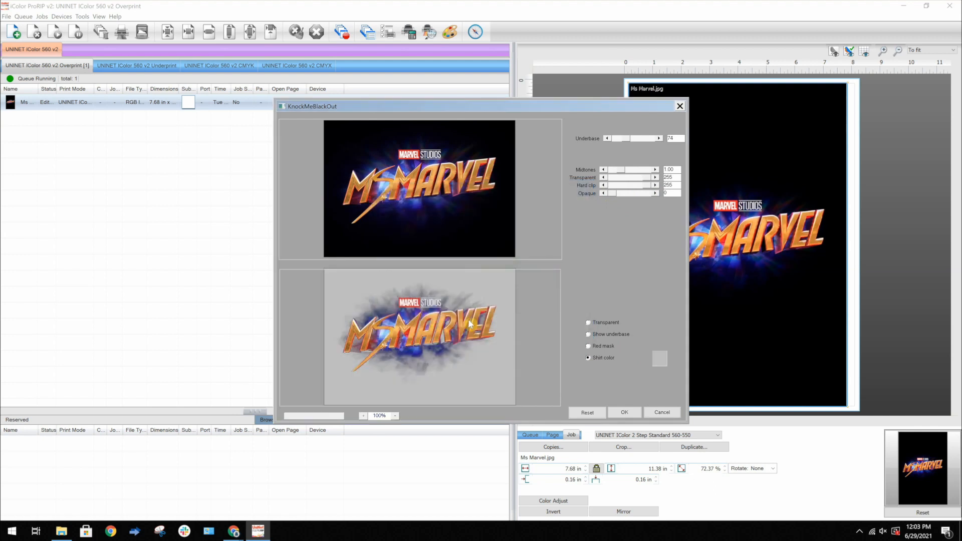
mouse_move(633, 295)
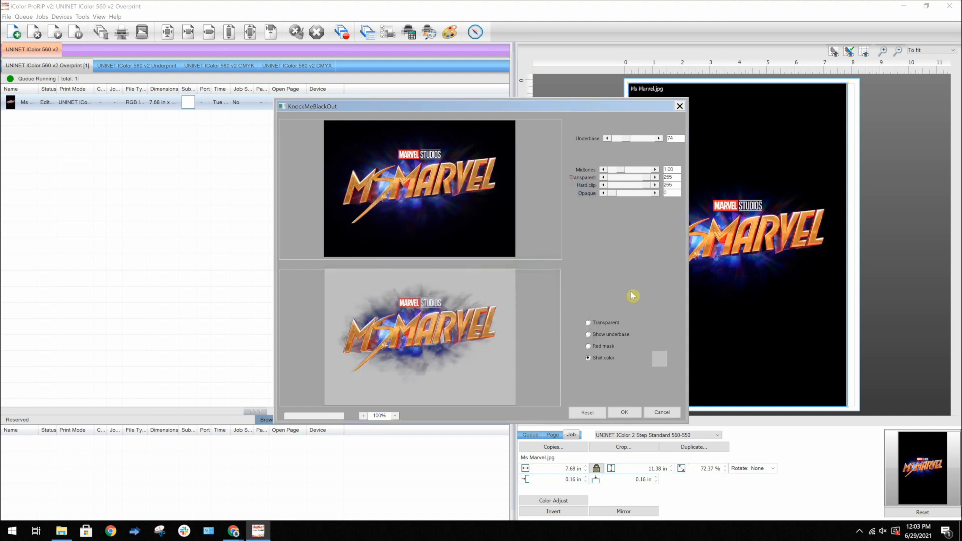
Change the shirt colour to red (R255, G0, B0) and confirm
left_click(660, 358)
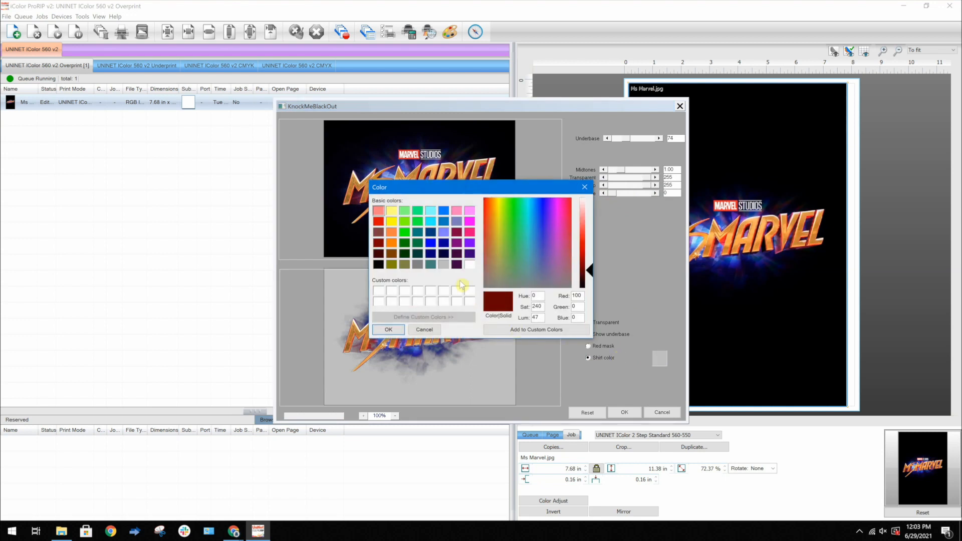
mouse_move(421, 251)
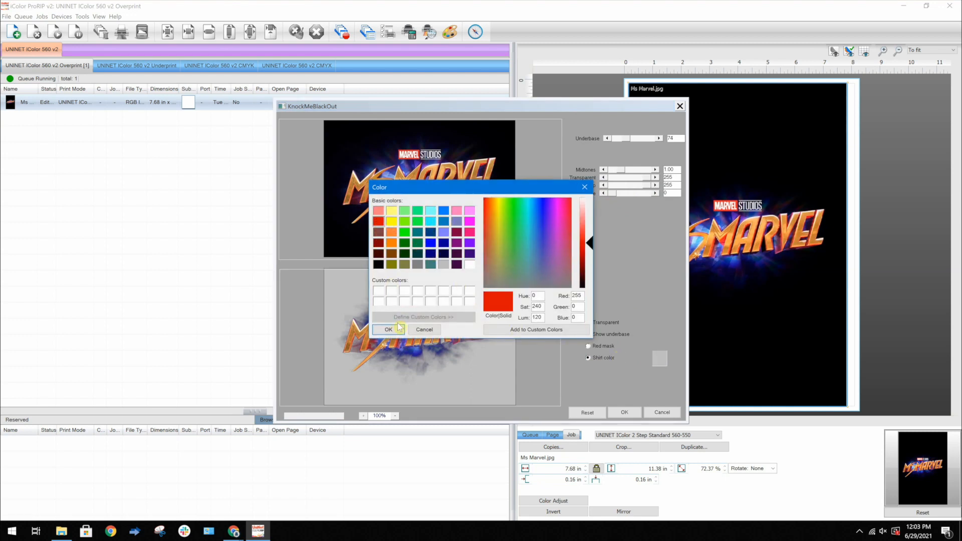
left_click(389, 330)
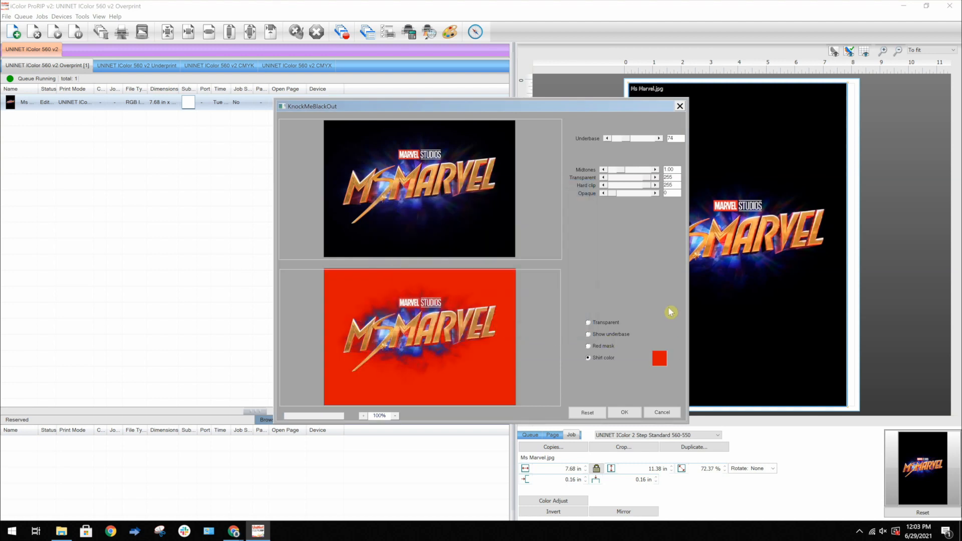